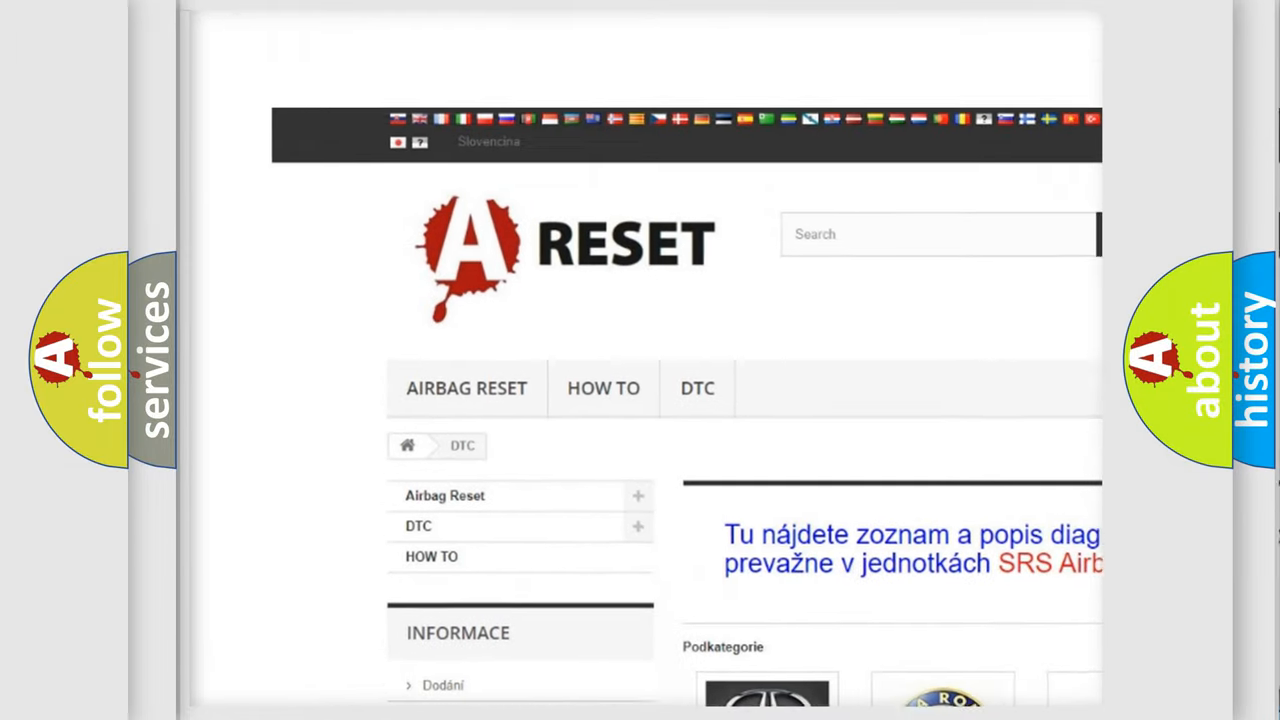
# Step: Scroll the DTC brand grid to the Jeep tile, open it, and scroll its trouble codes
pyautogui.scroll(-3)
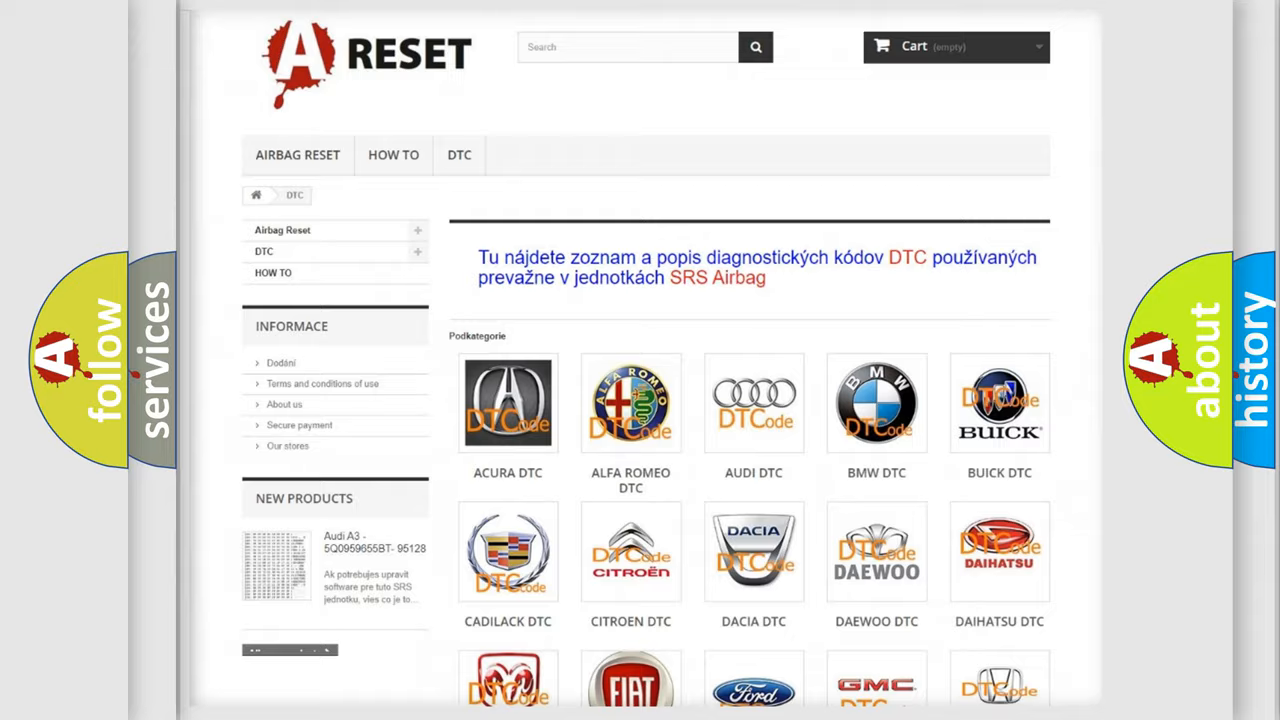
pyautogui.scroll(-3)
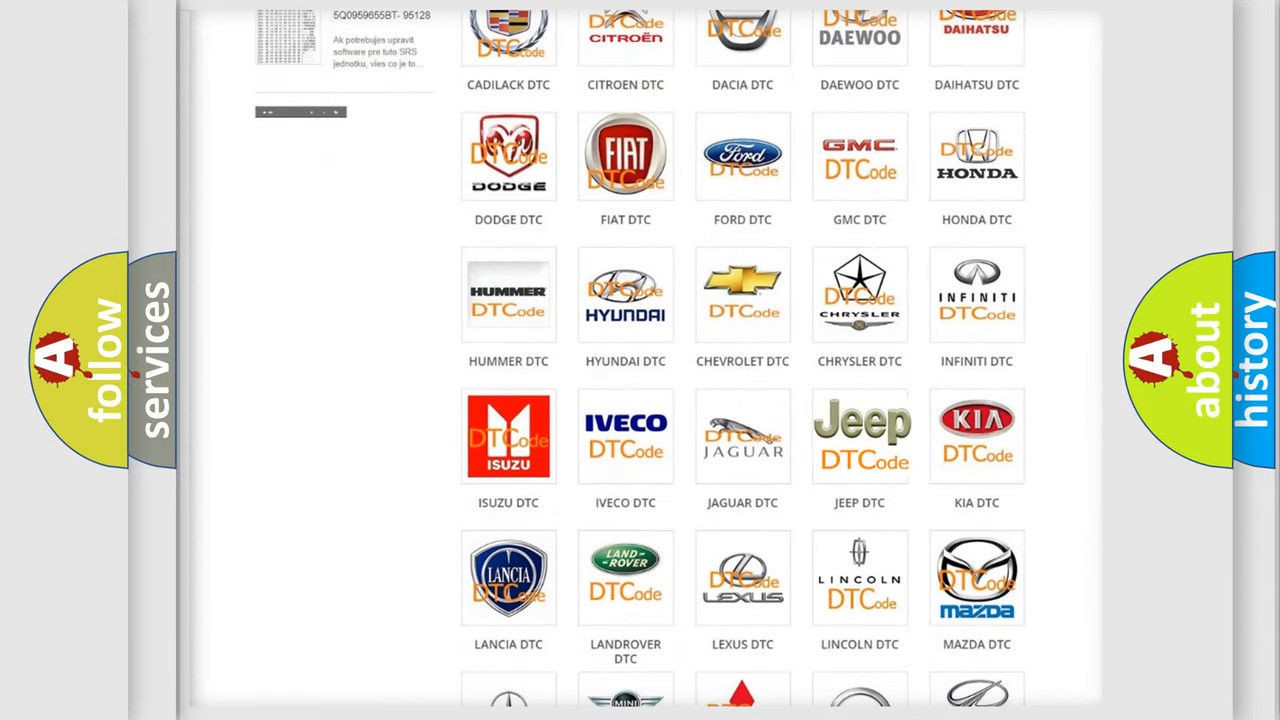
pyautogui.click(860, 435)
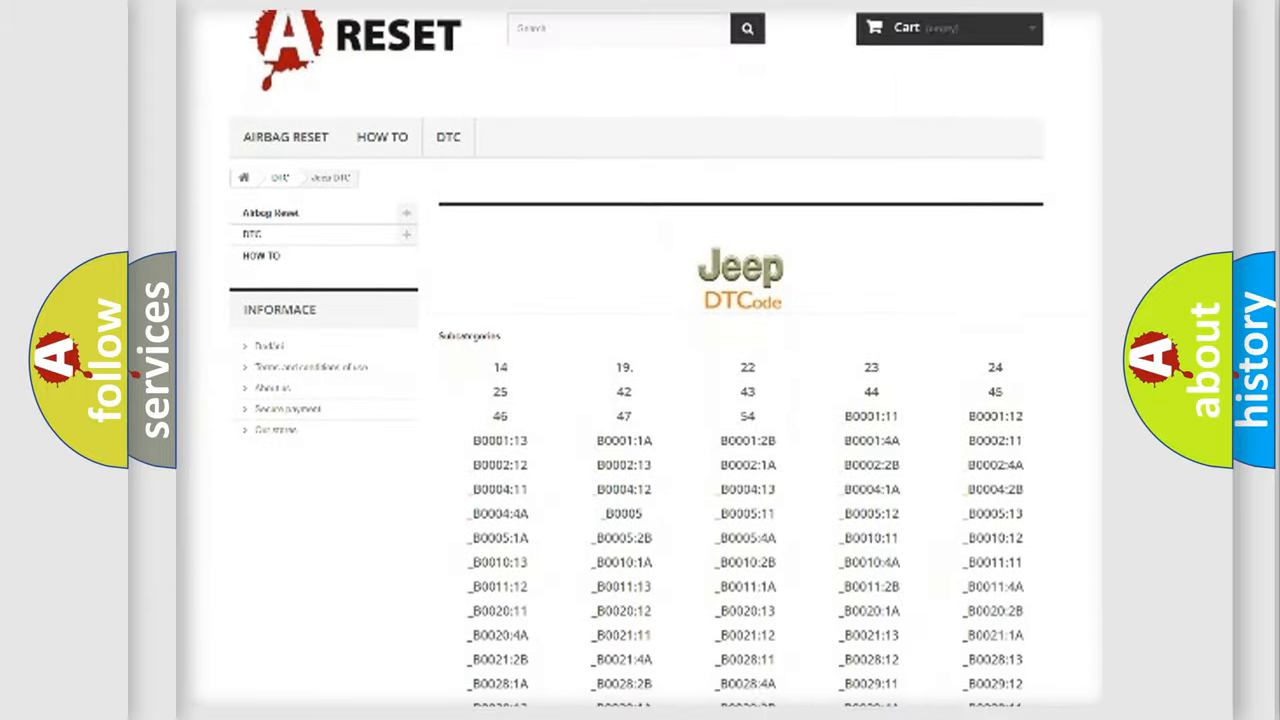
pyautogui.scroll(-3)
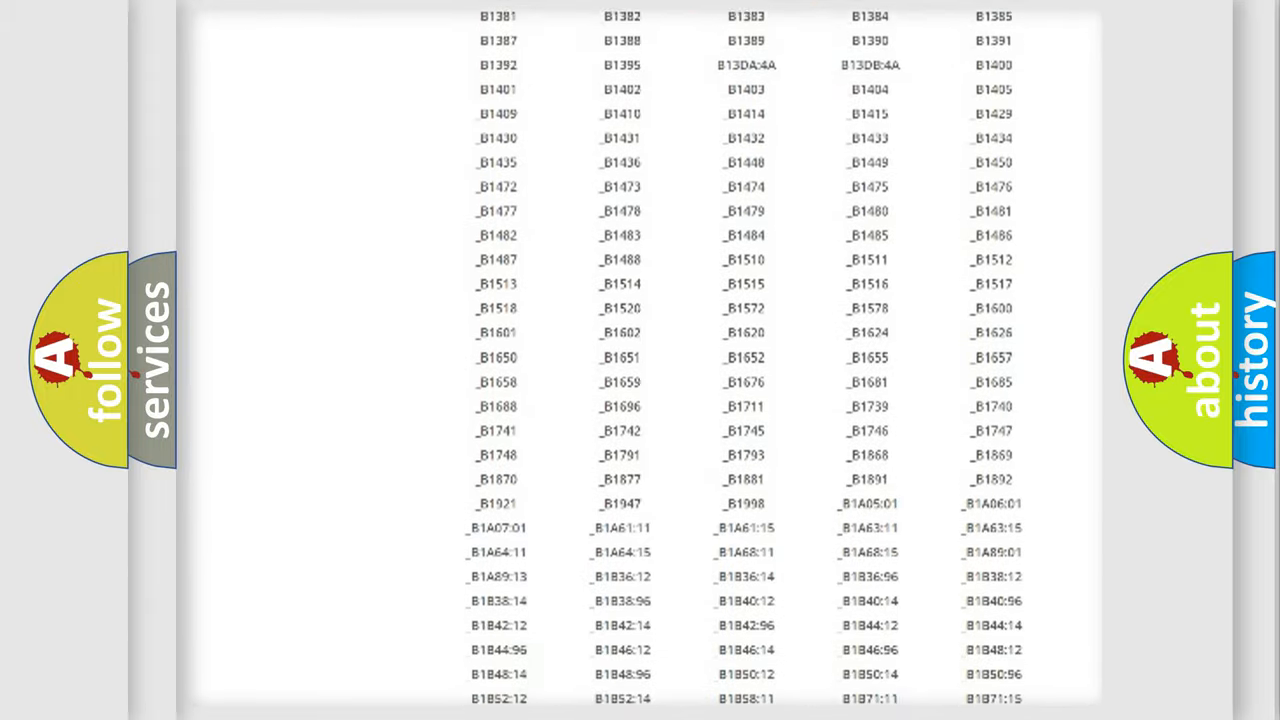